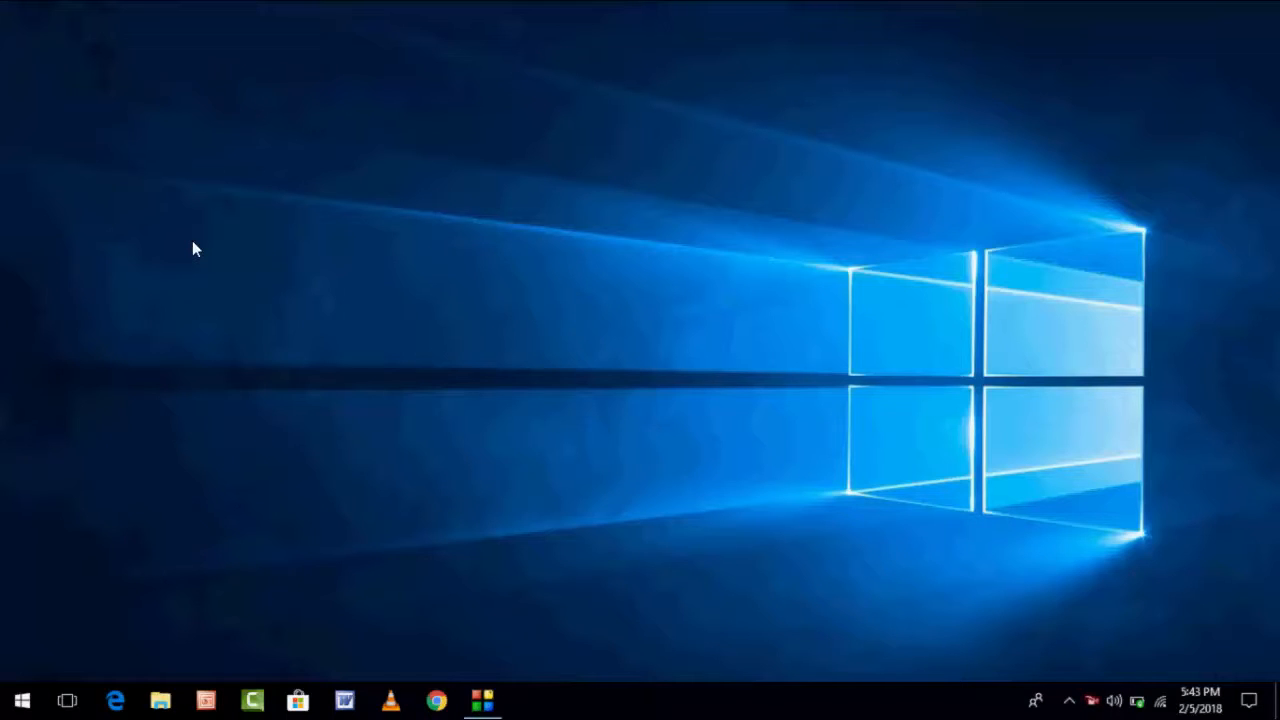
pyautogui.moveTo(64, 448)
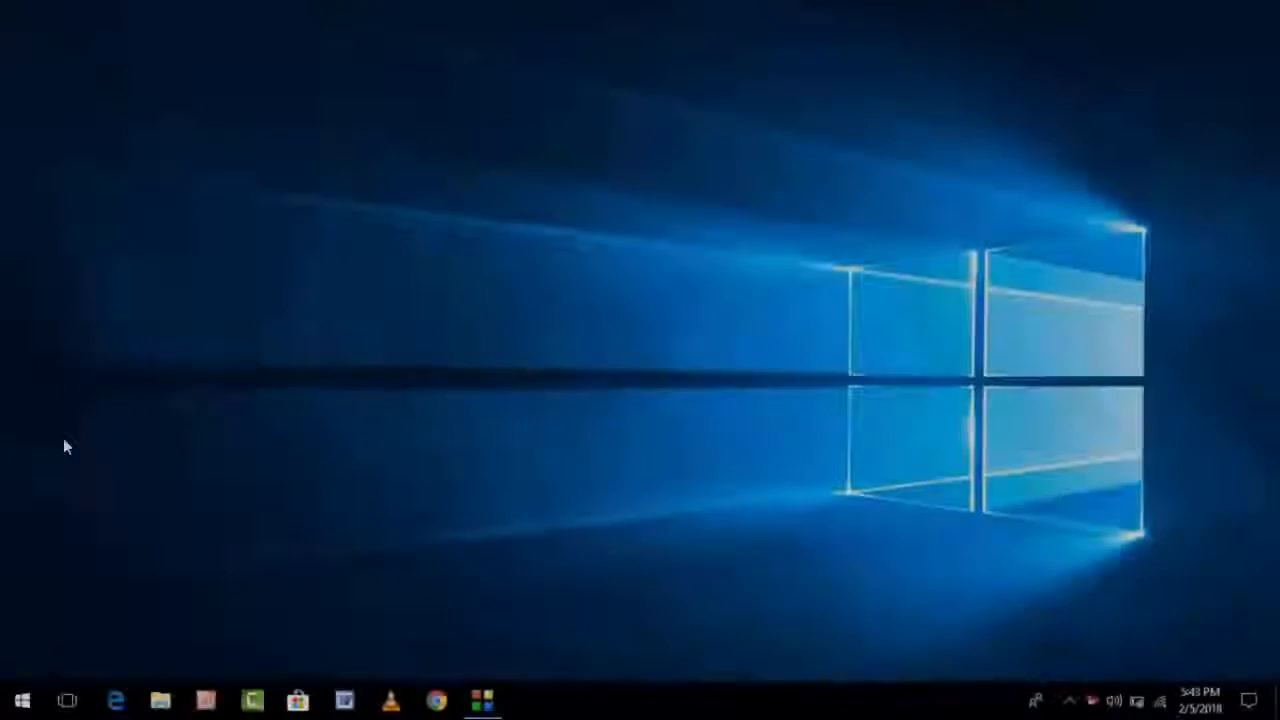
# Step: Open the Start menu from the taskbar to show installed apps and tiles
pyautogui.click(22, 700)
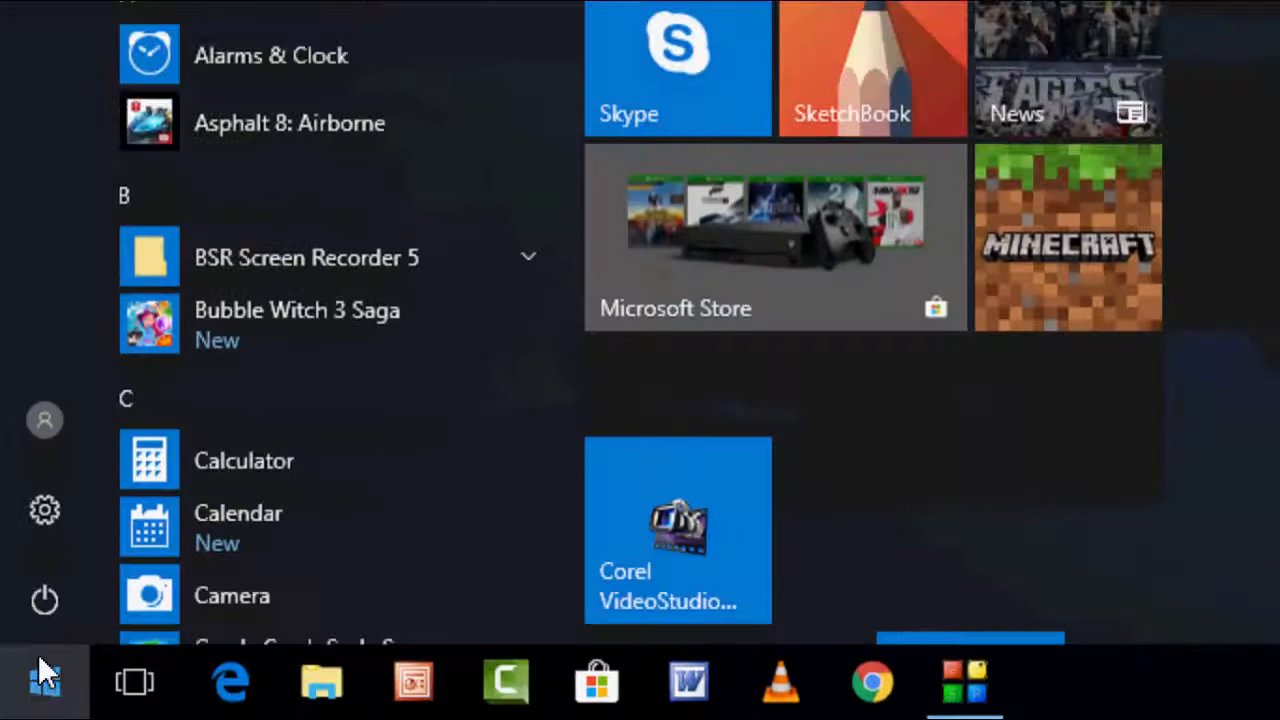
# Step: Open Windows Settings and go to the Update & Security page
pyautogui.click(44, 680)
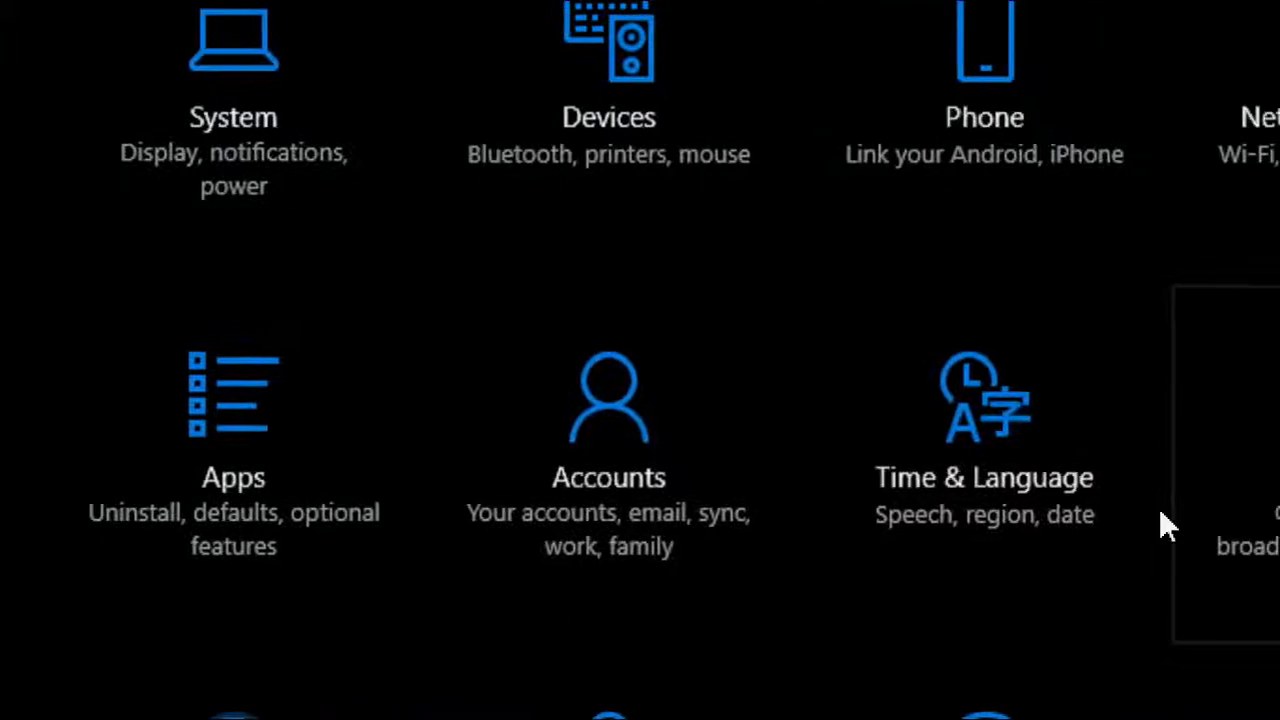
pyautogui.scroll(-3)
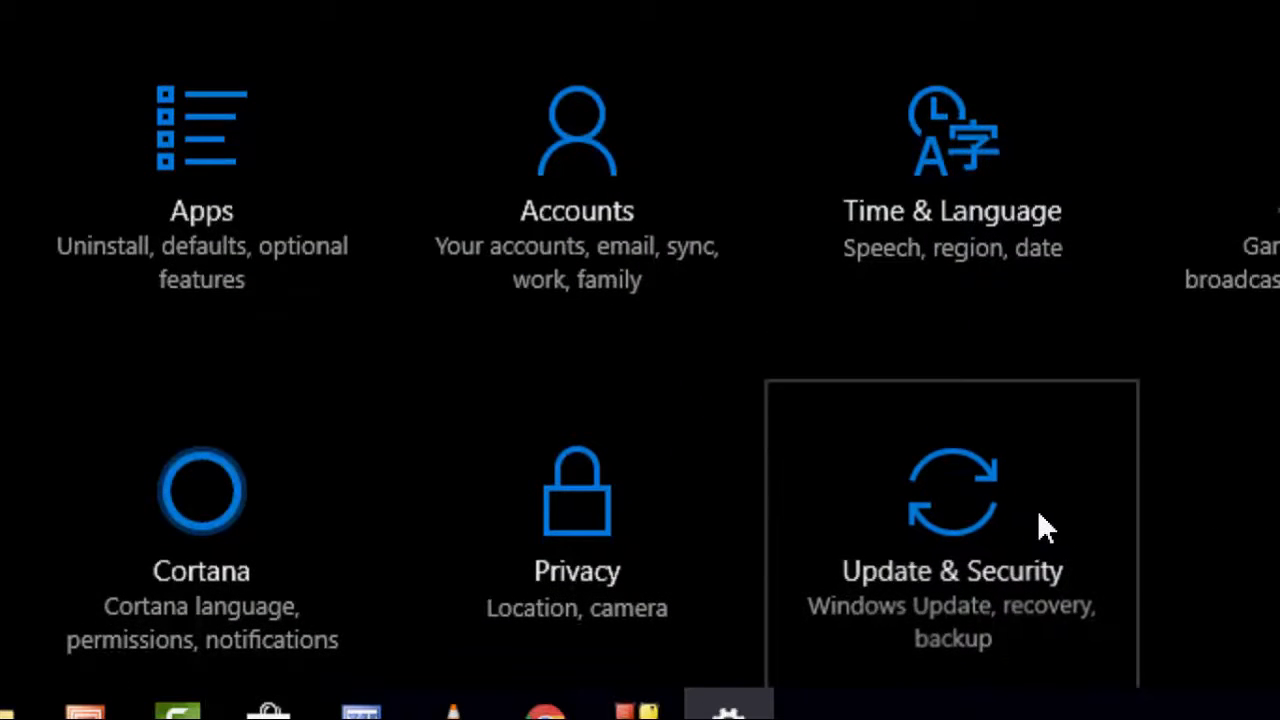
pyautogui.click(952, 520)
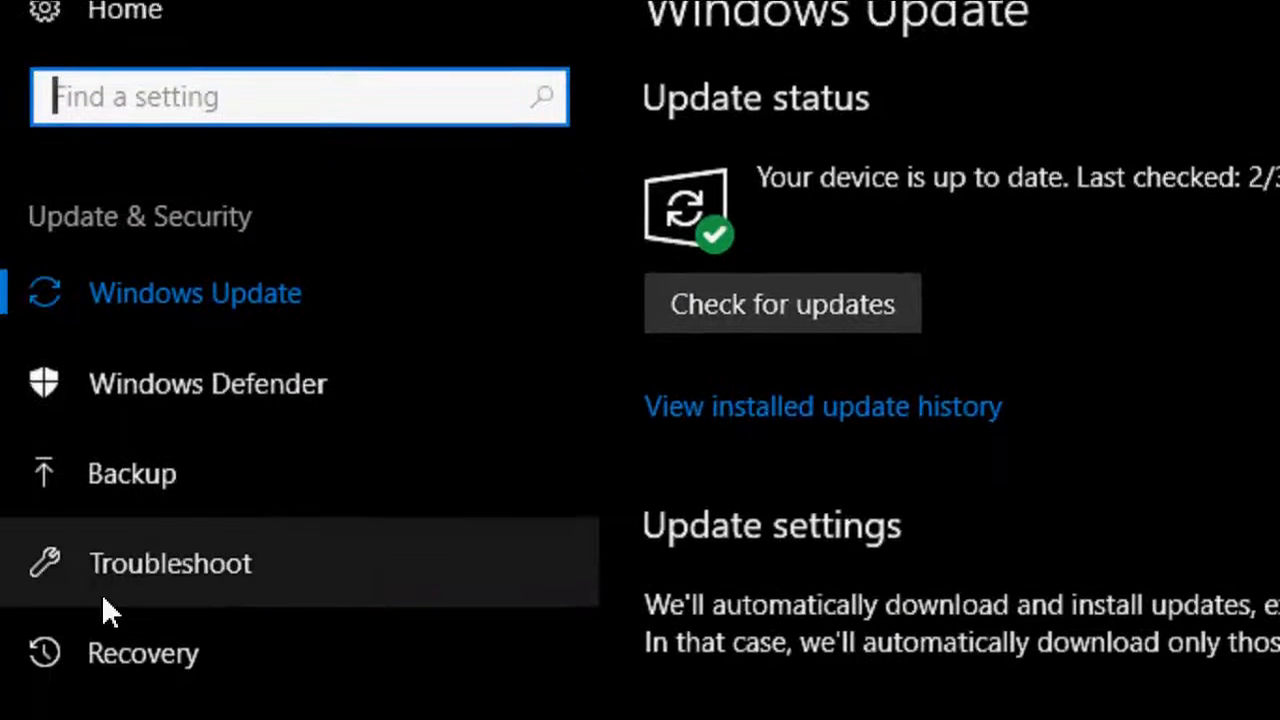
pyautogui.scroll(-3)
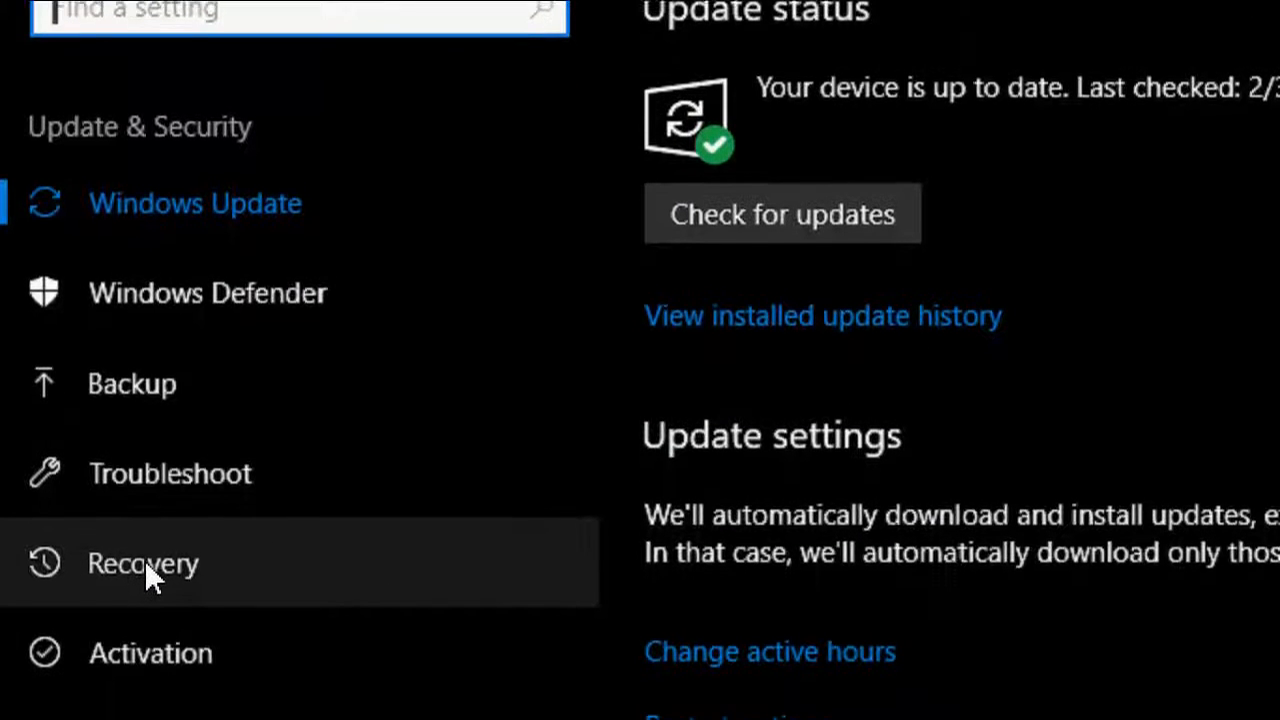
# Step: Open the Recovery page and begin Reset this PC with Get started
pyautogui.click(142, 564)
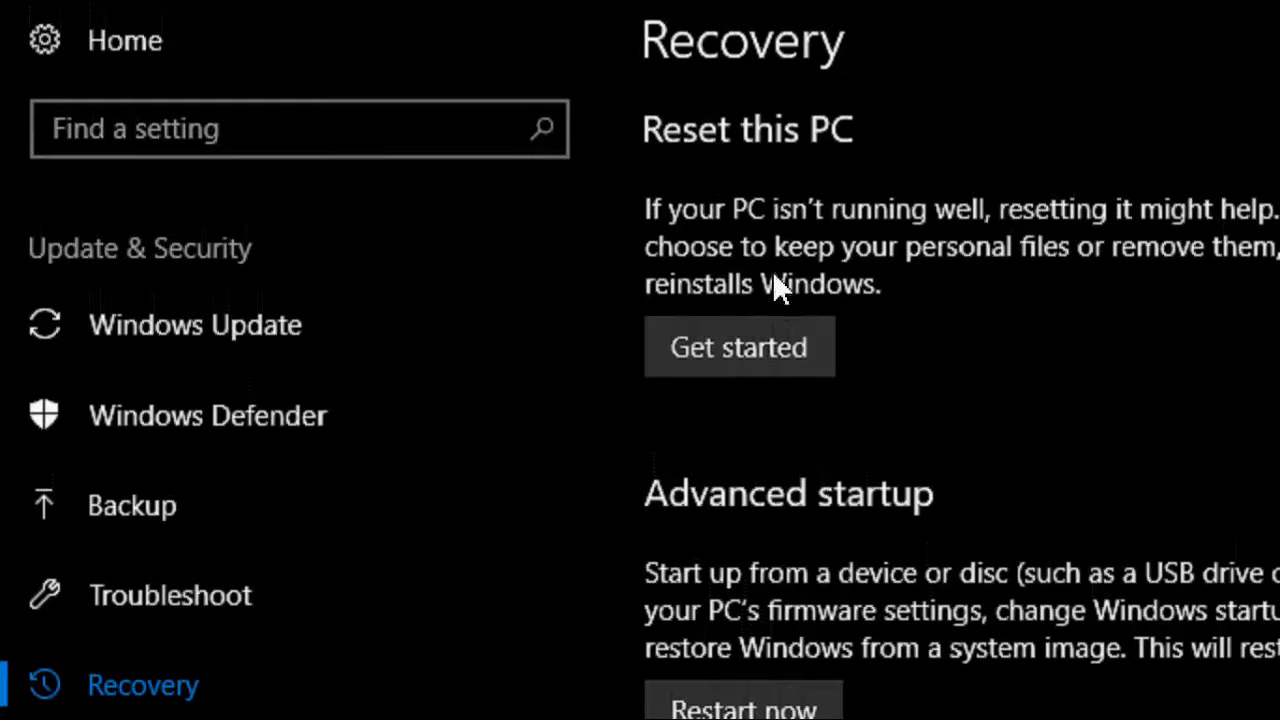
pyautogui.moveTo(740, 348)
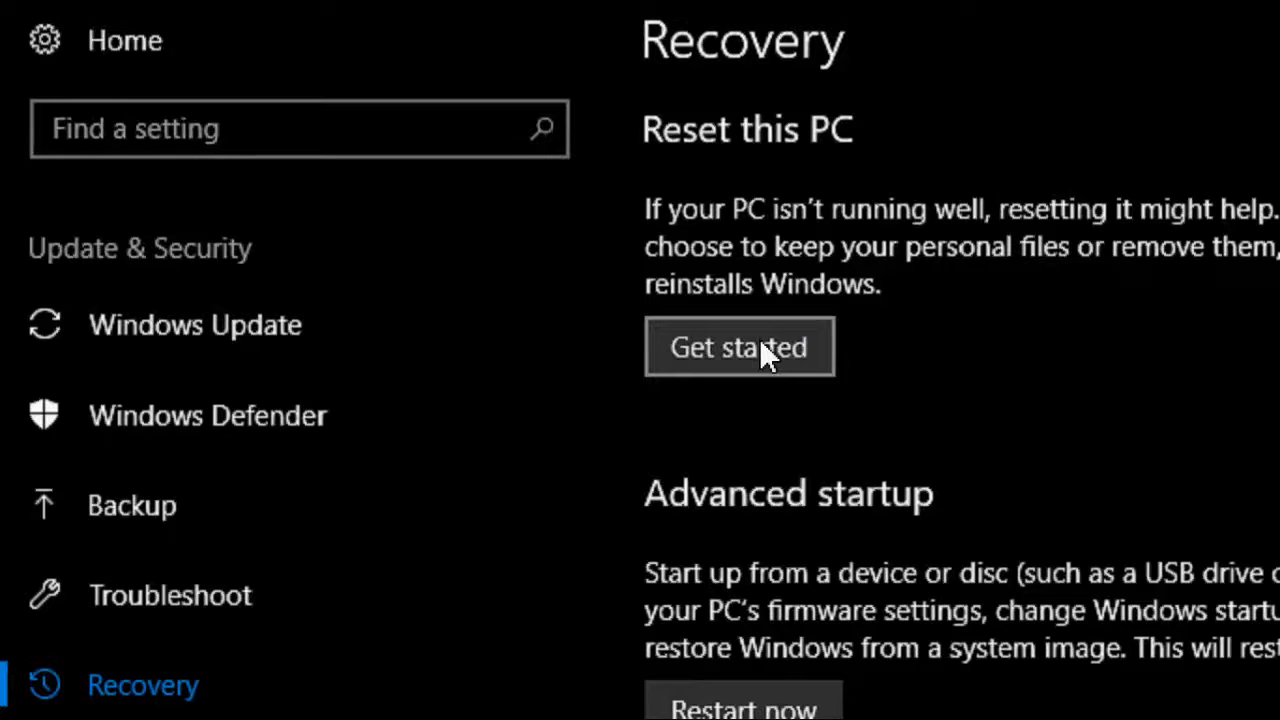
pyautogui.click(740, 348)
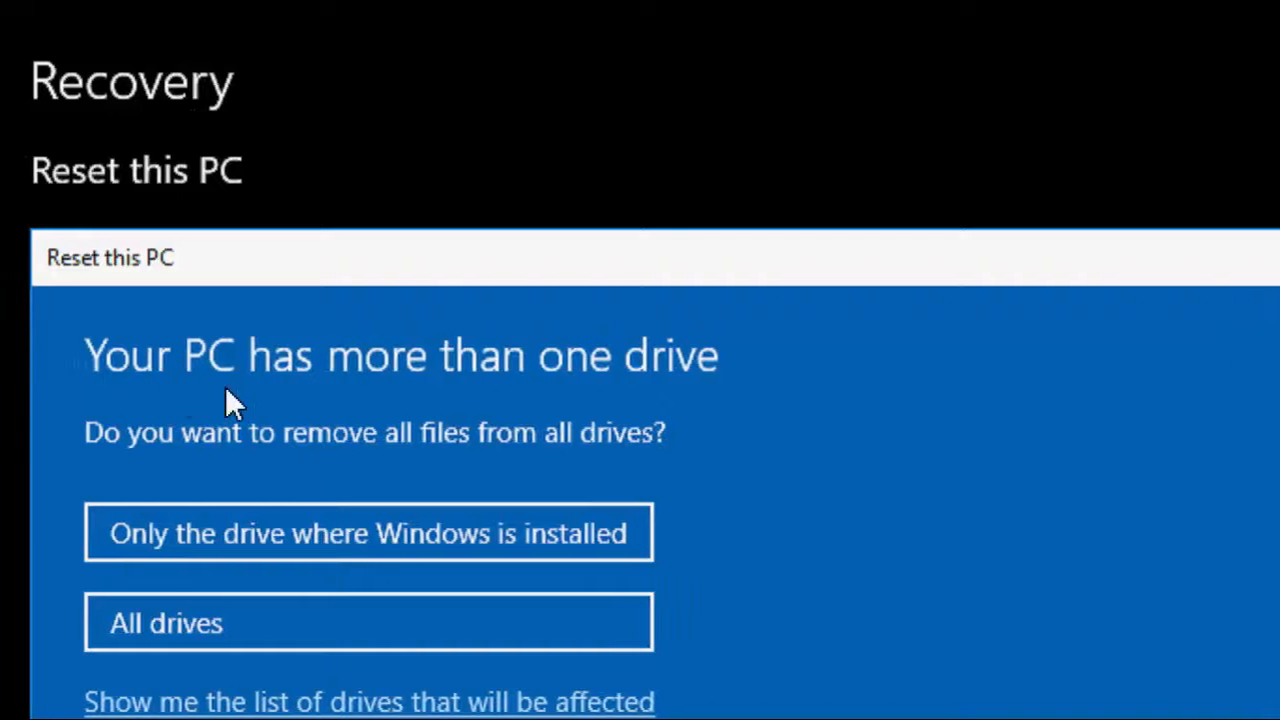
pyautogui.moveTo(316, 476)
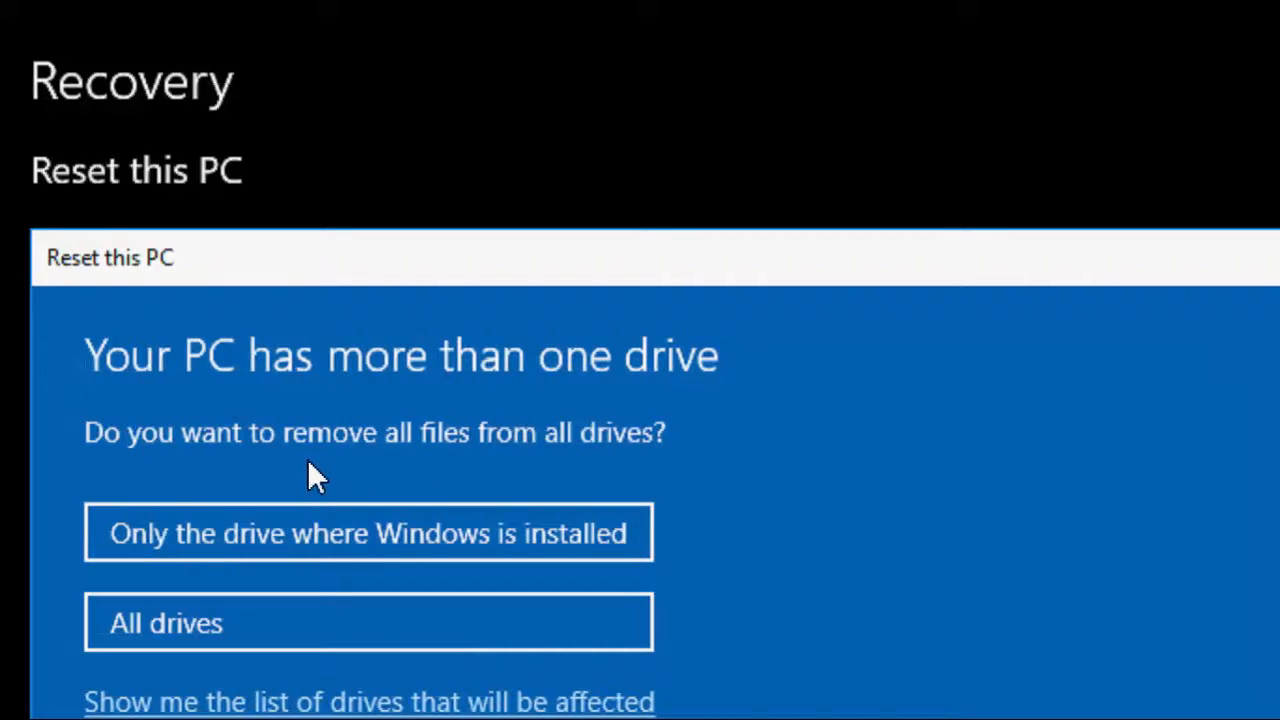
pyautogui.moveTo(490, 448)
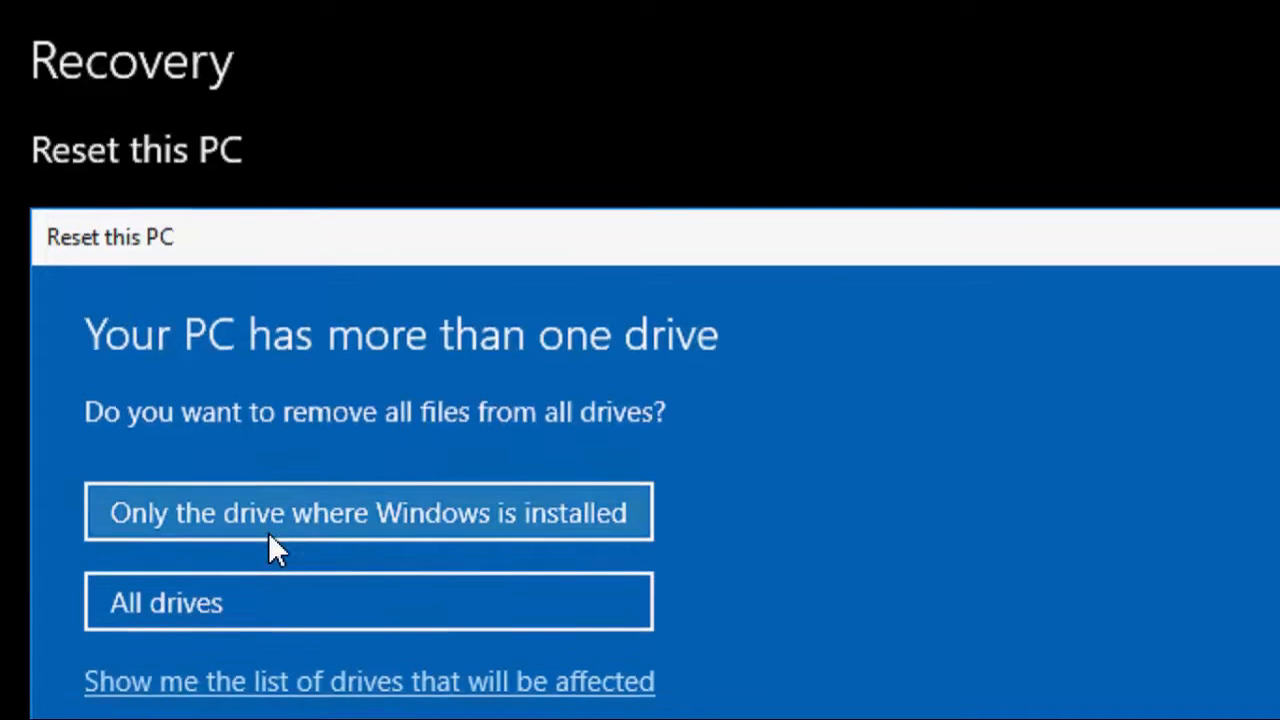
pyautogui.moveTo(356, 524)
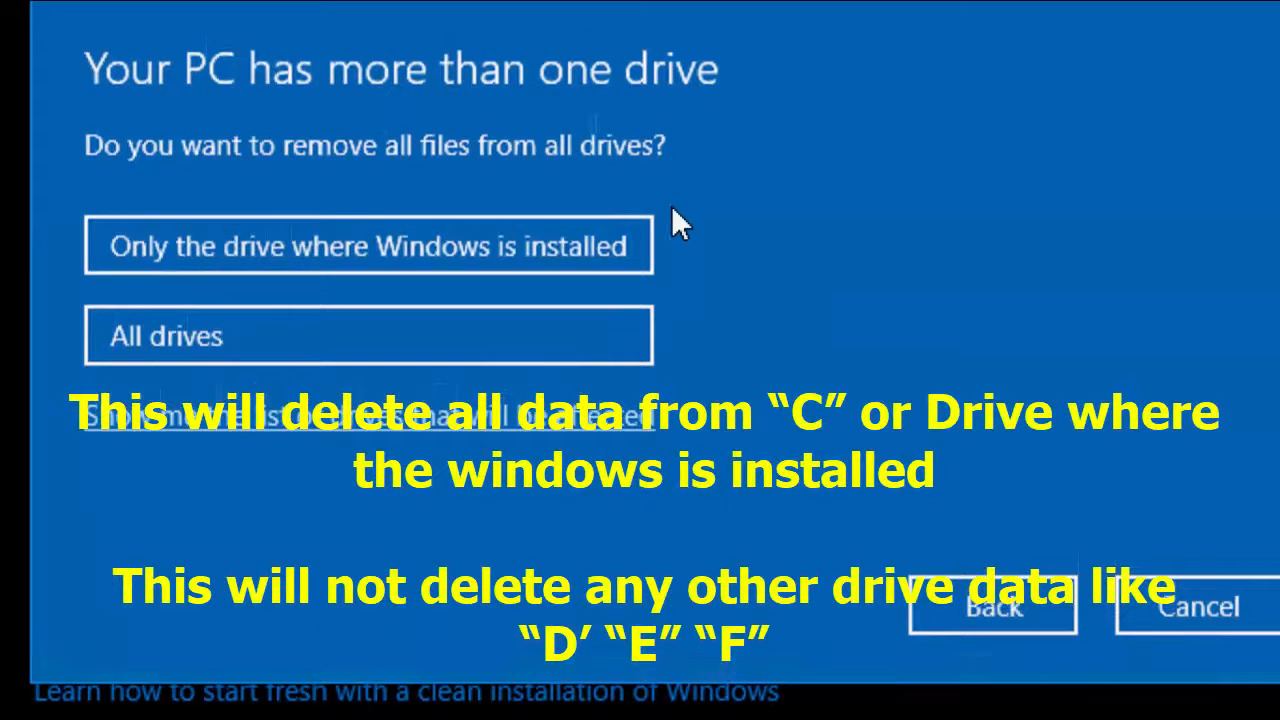
pyautogui.moveTo(698, 216)
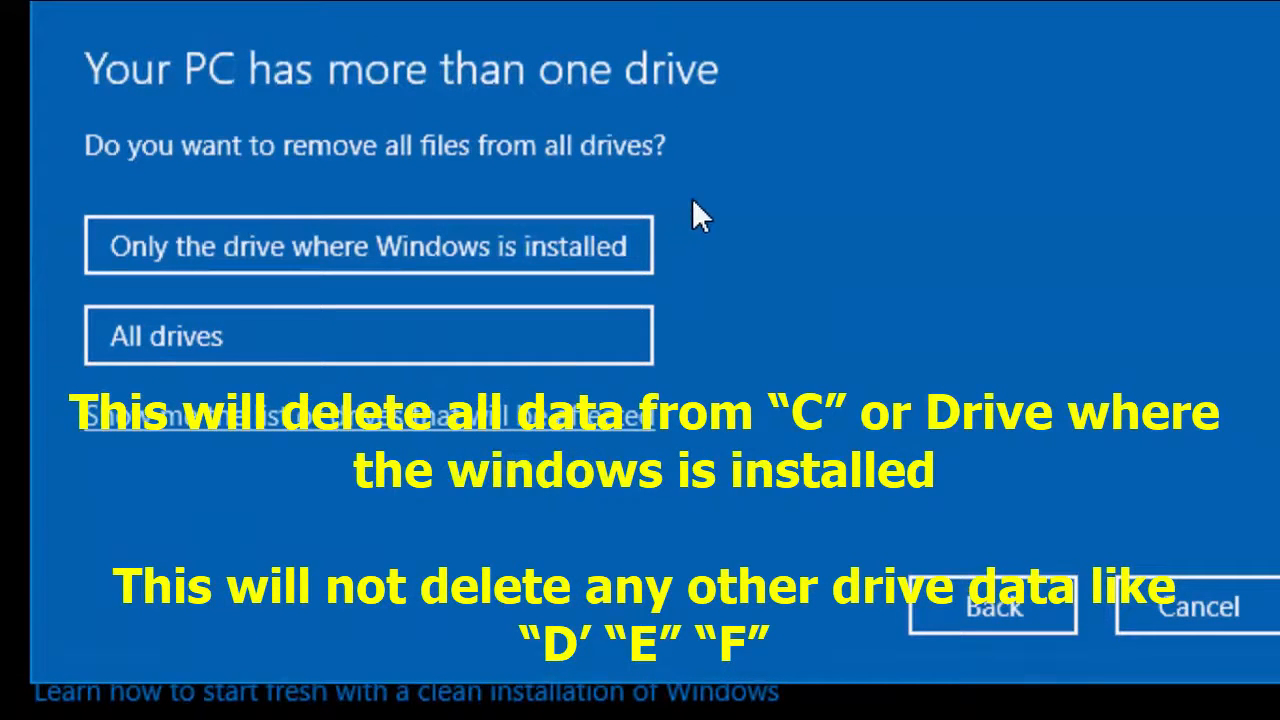
pyautogui.moveTo(630, 244)
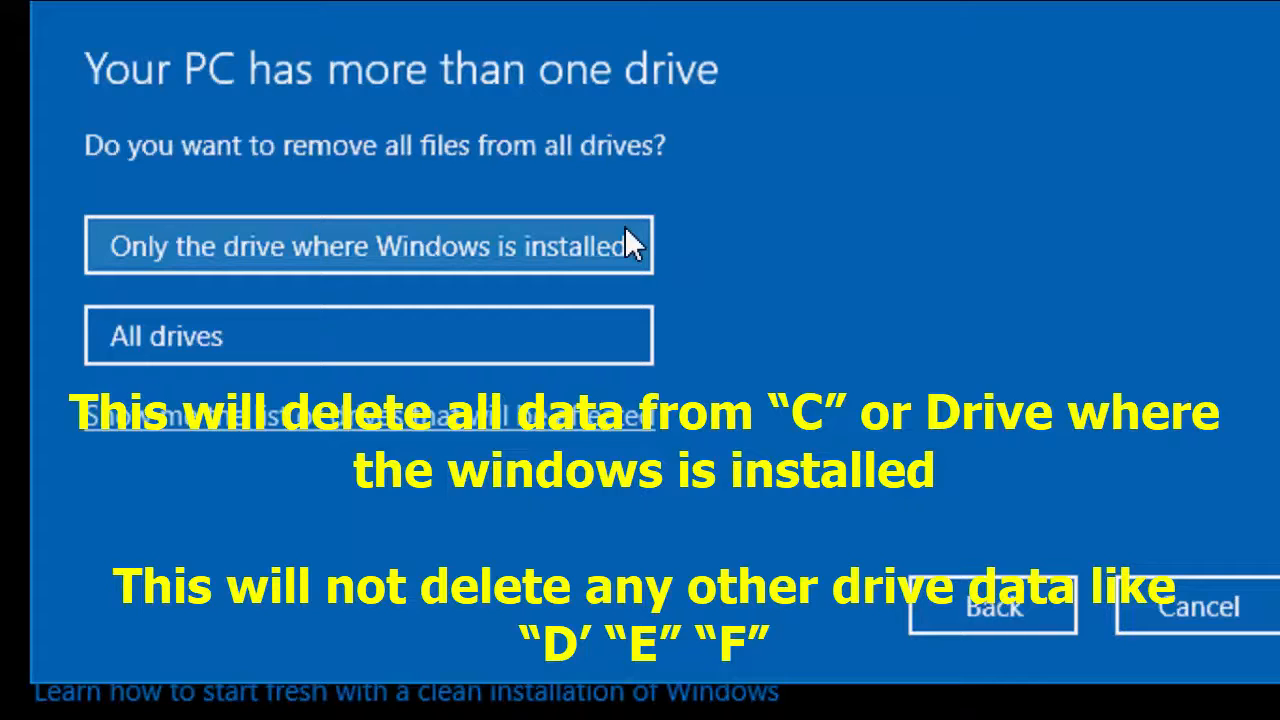
pyautogui.moveTo(590, 336)
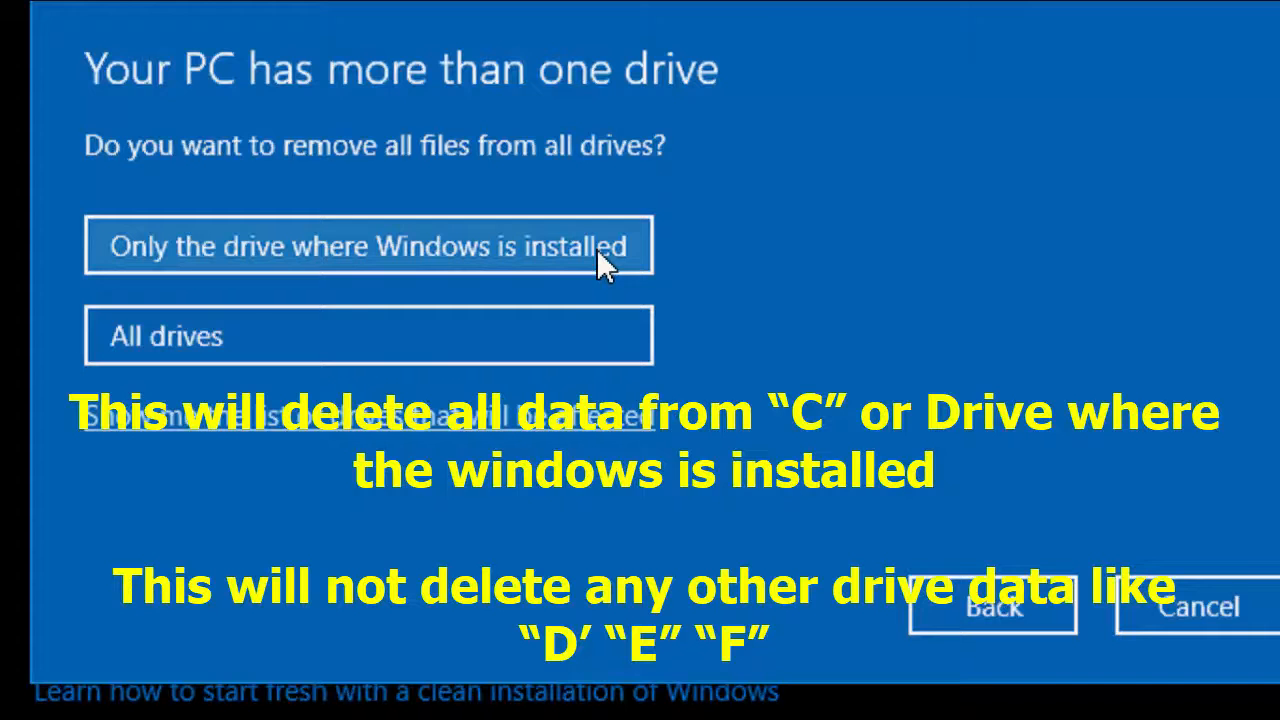
# Step: Choose 'Only the drive where Windows is installed' for file removal
pyautogui.click(368, 246)
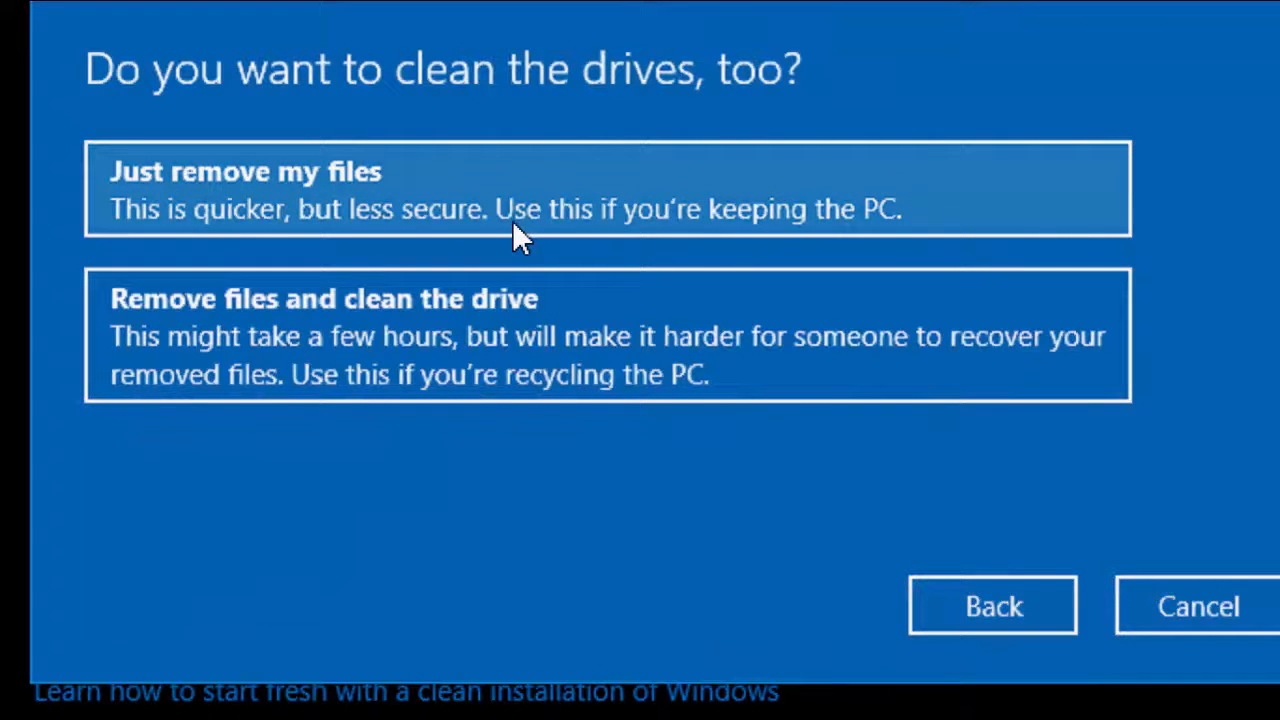
pyautogui.moveTo(500, 230)
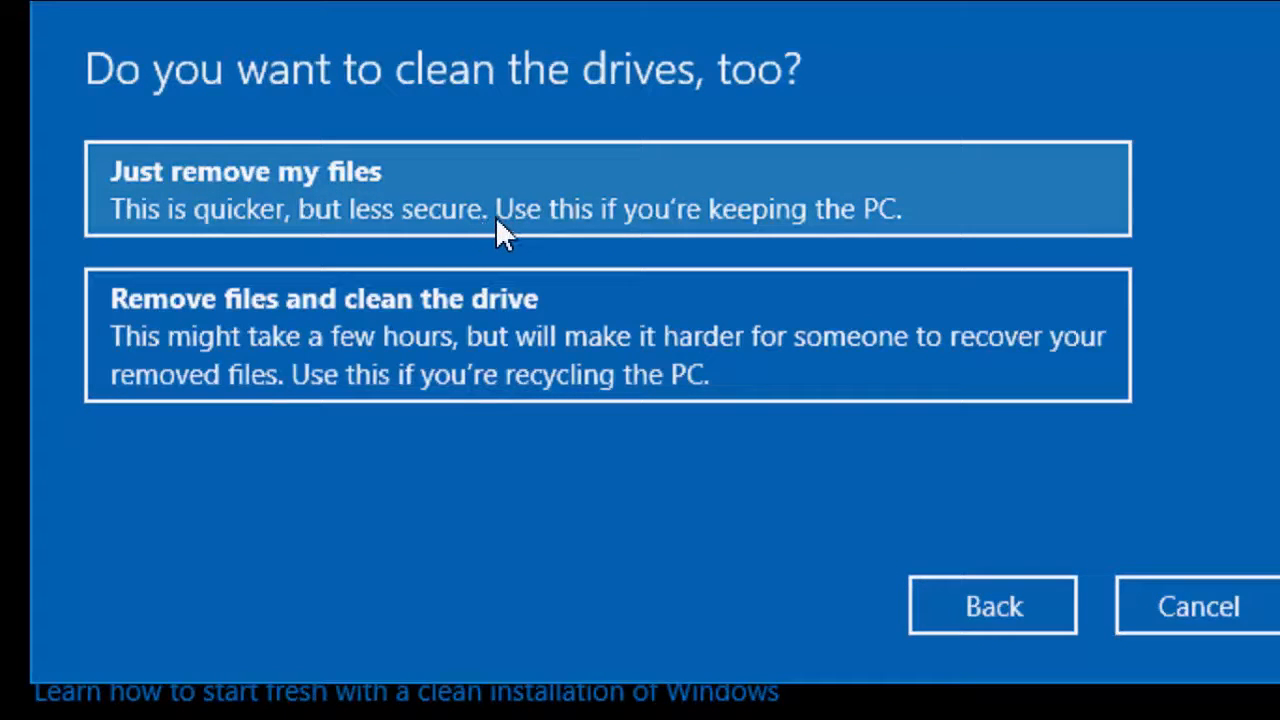
pyautogui.moveTo(390, 340)
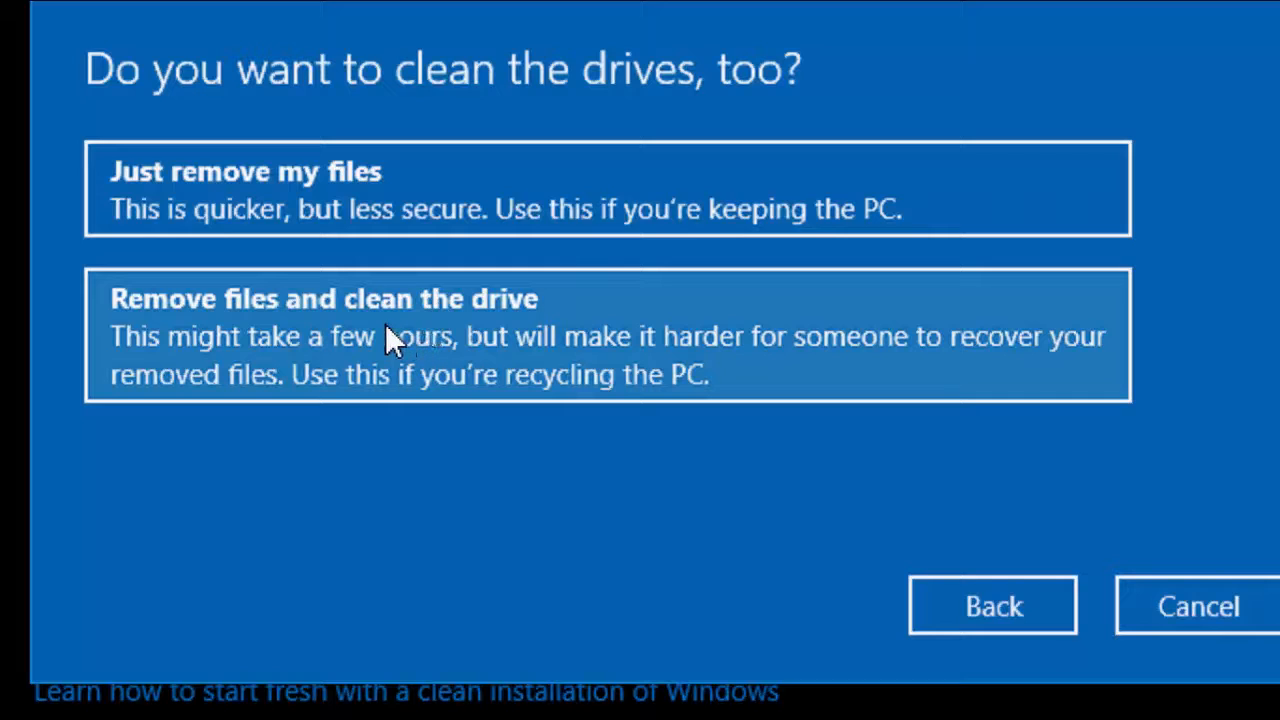
pyautogui.moveTo(416, 330)
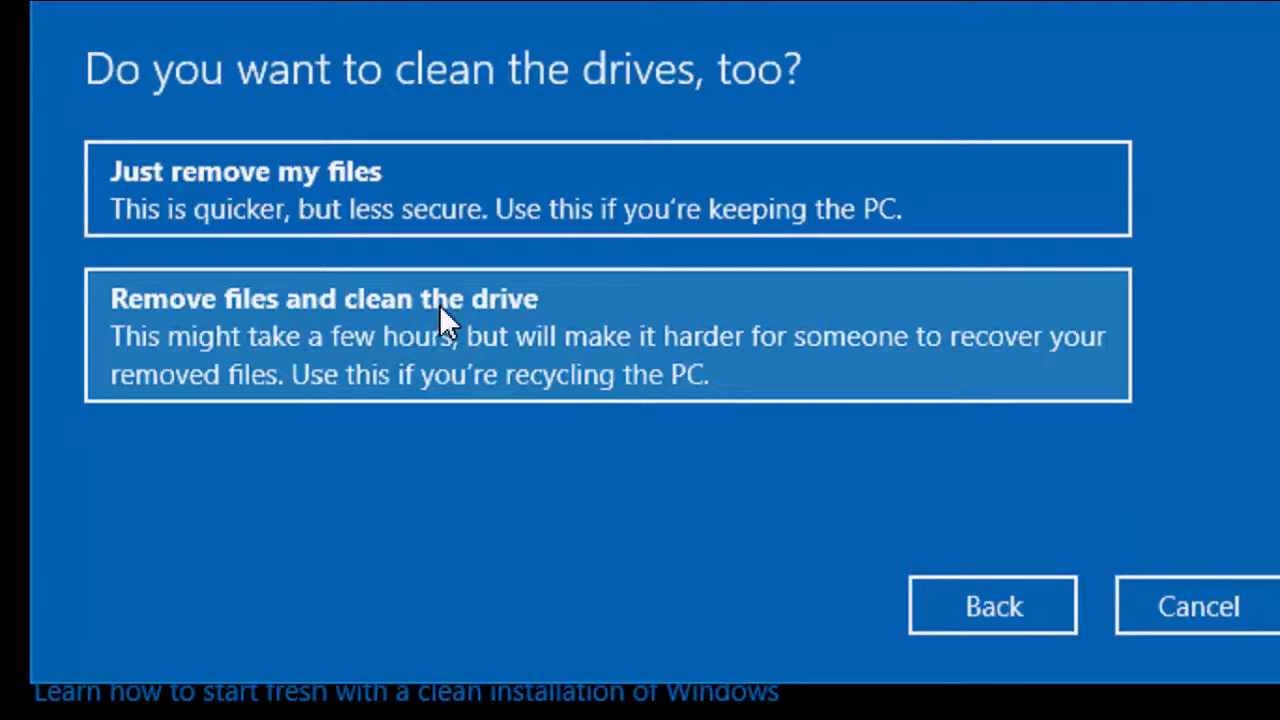
pyautogui.moveTo(500, 210)
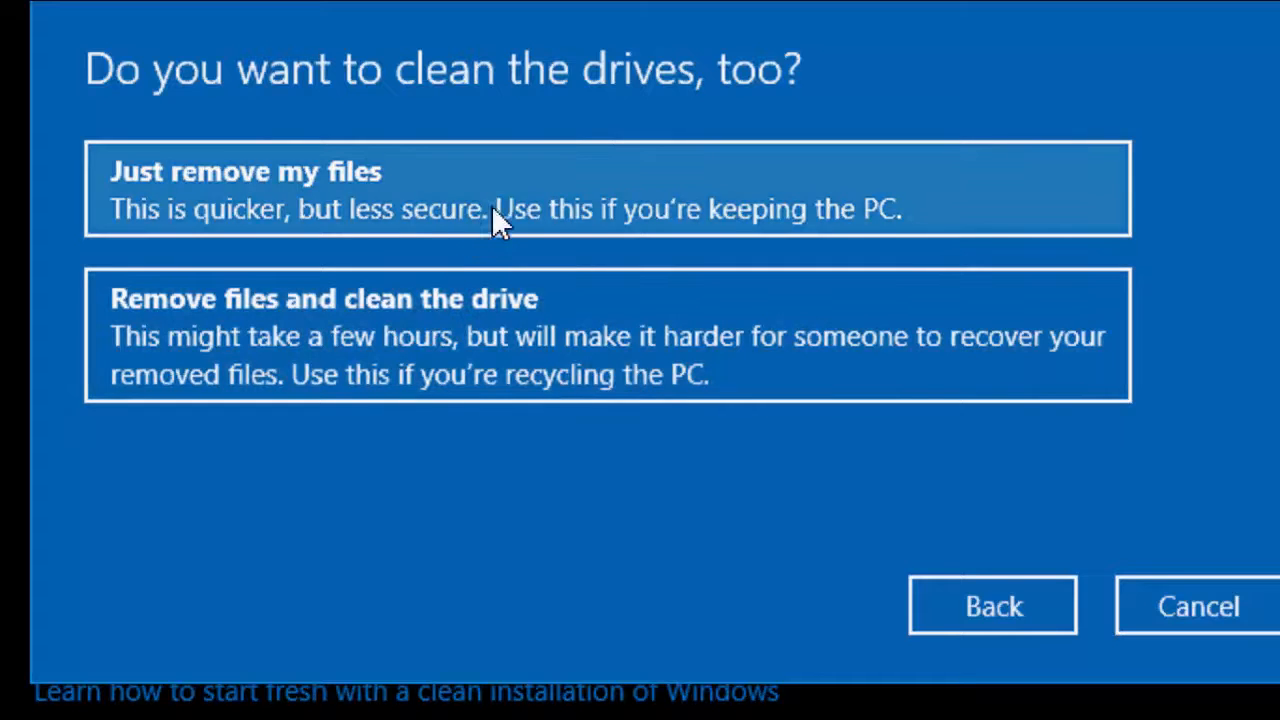
pyautogui.moveTo(516, 210)
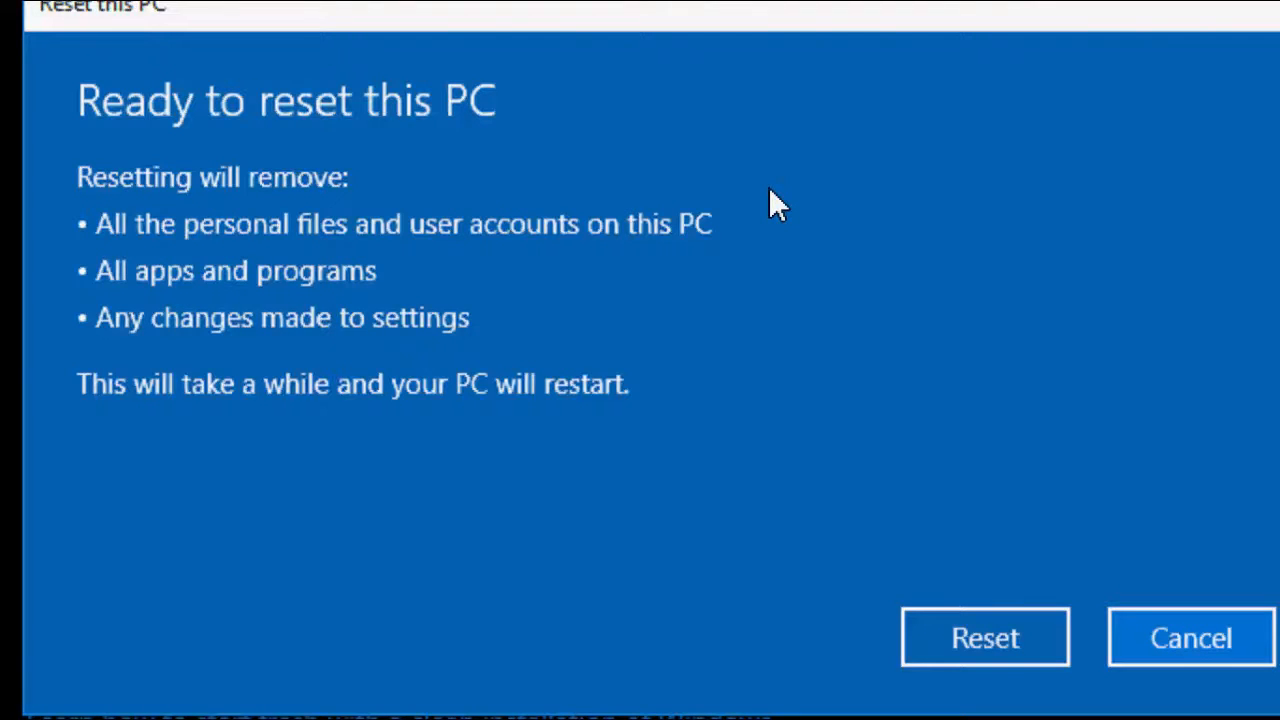
pyautogui.moveTo(858, 362)
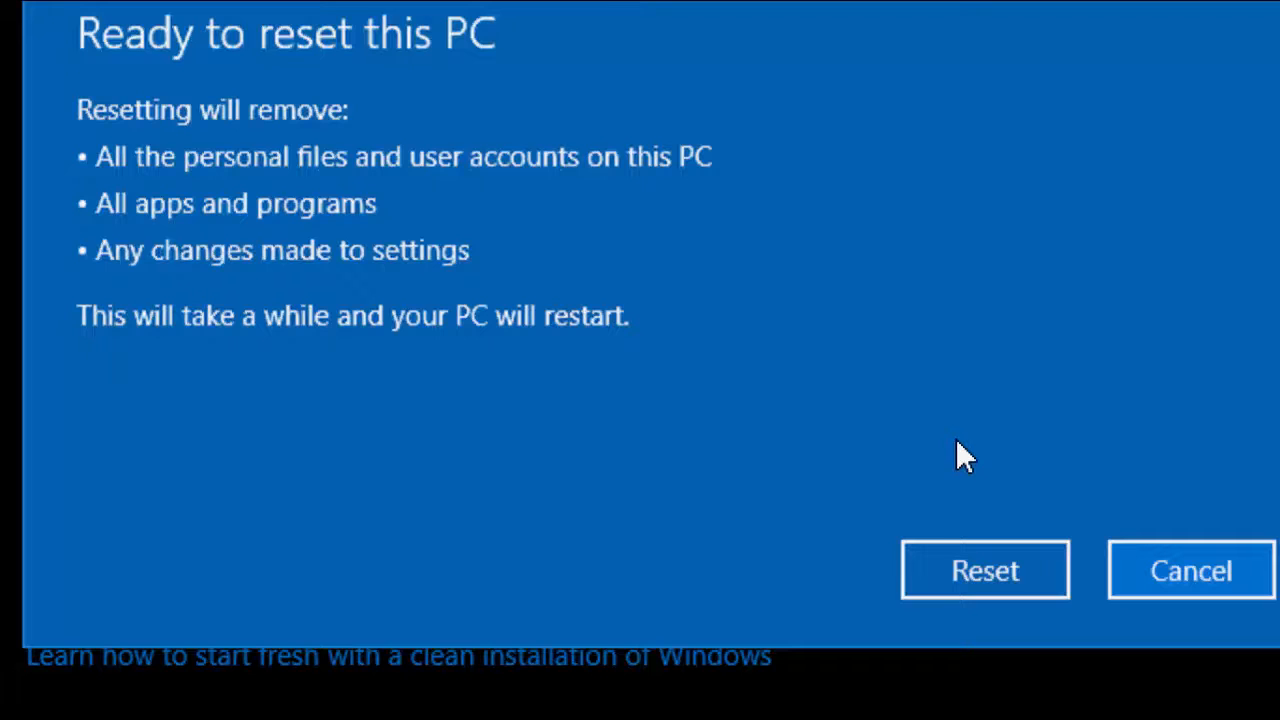
pyautogui.moveTo(964, 436)
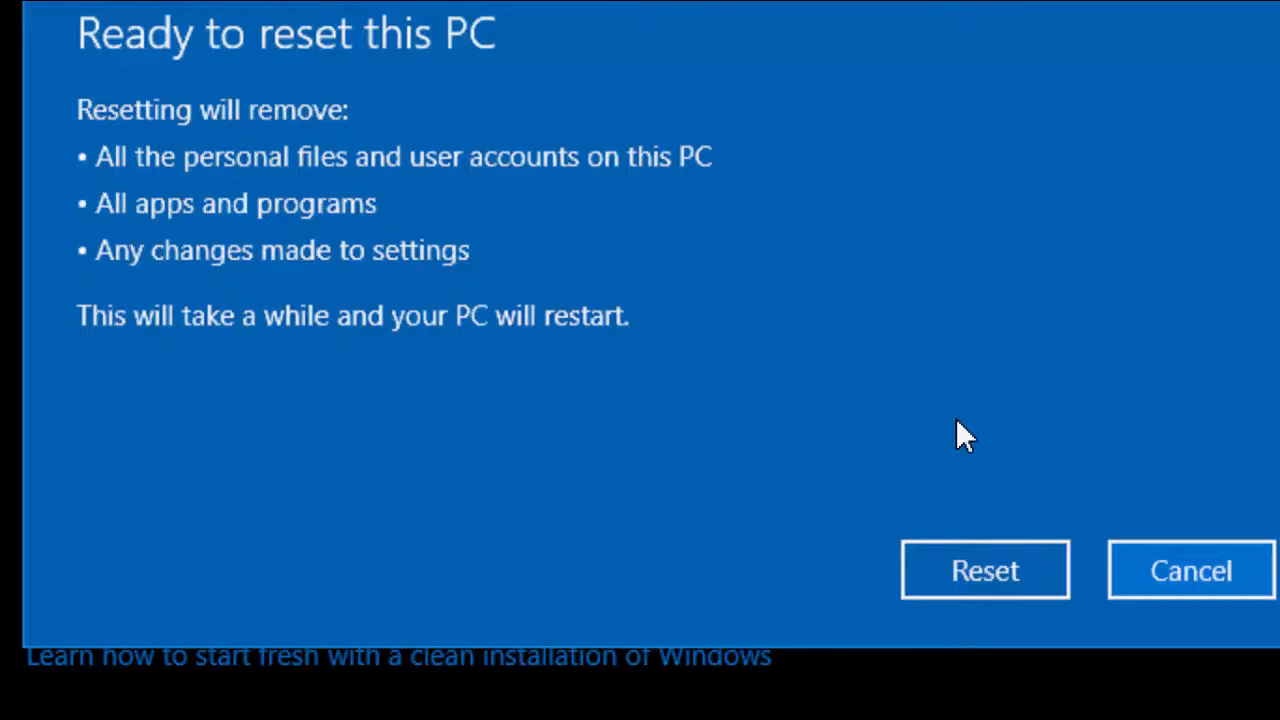
# Step: Confirm Reset on the 'Ready to reset this PC' screen
pyautogui.click(984, 570)
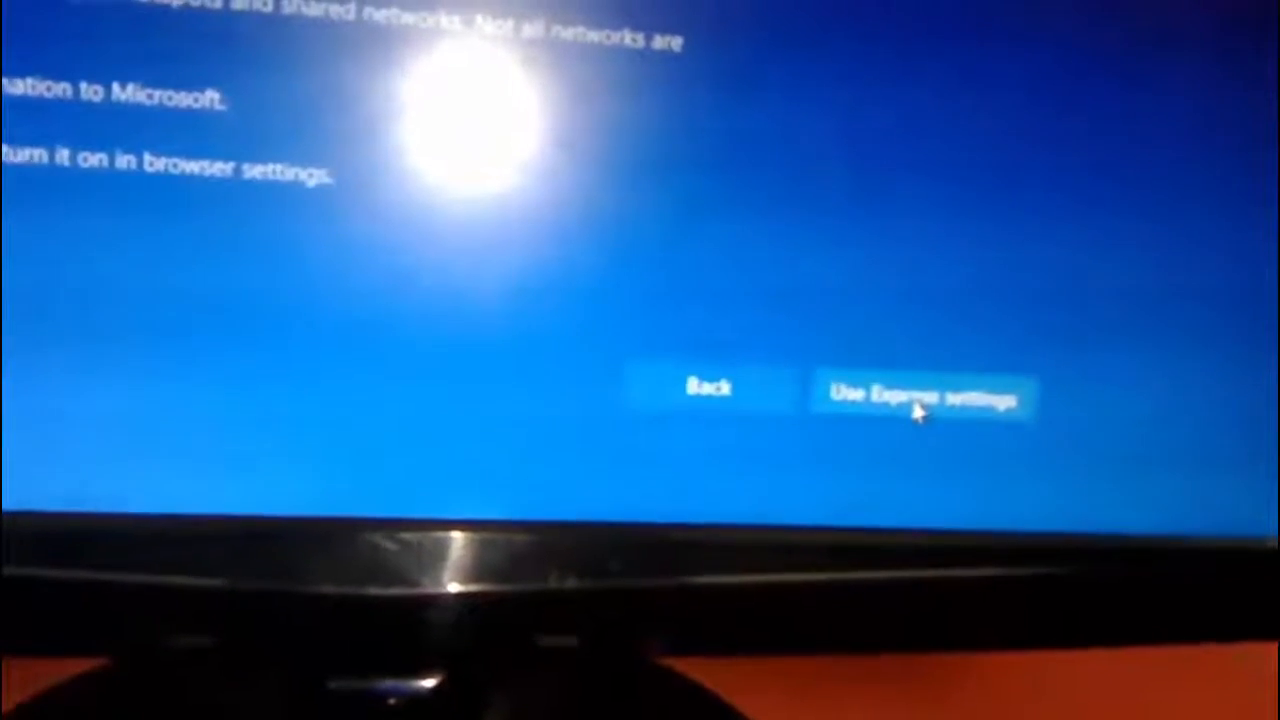
# Step: Accept 'Use Express settings' and continue past the built-in apps introduction
pyautogui.click(920, 400)
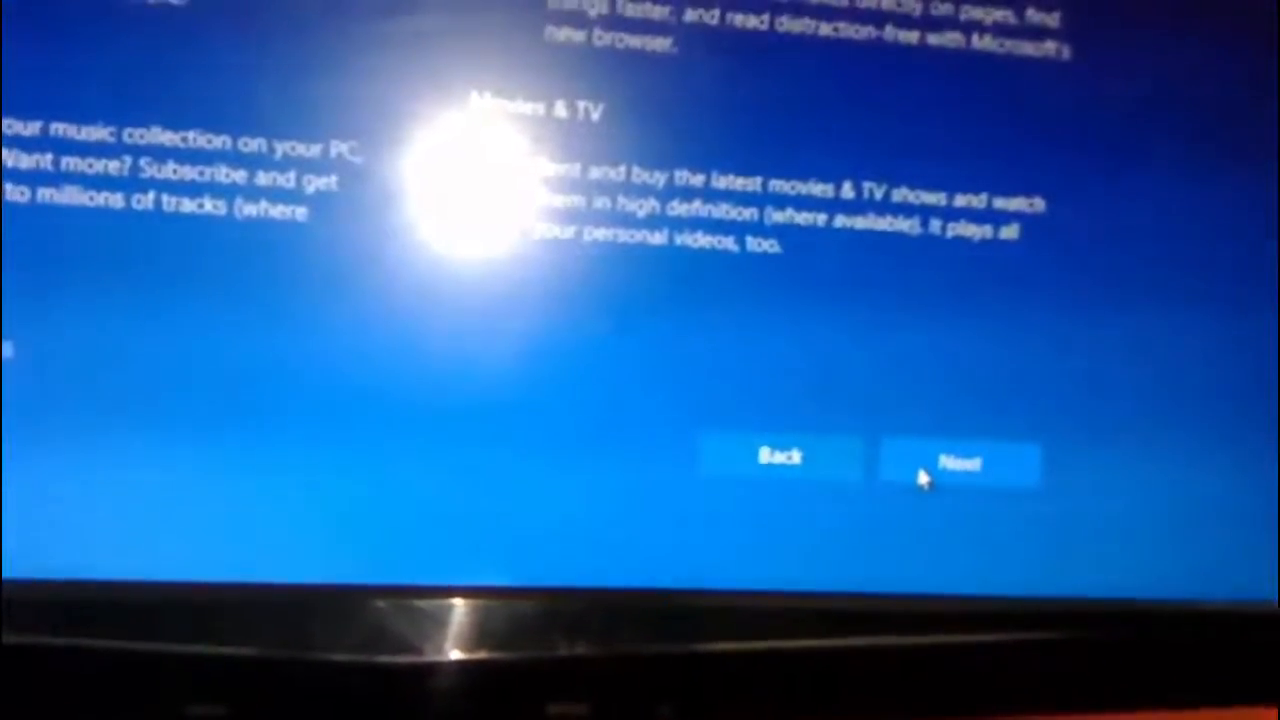
pyautogui.click(956, 462)
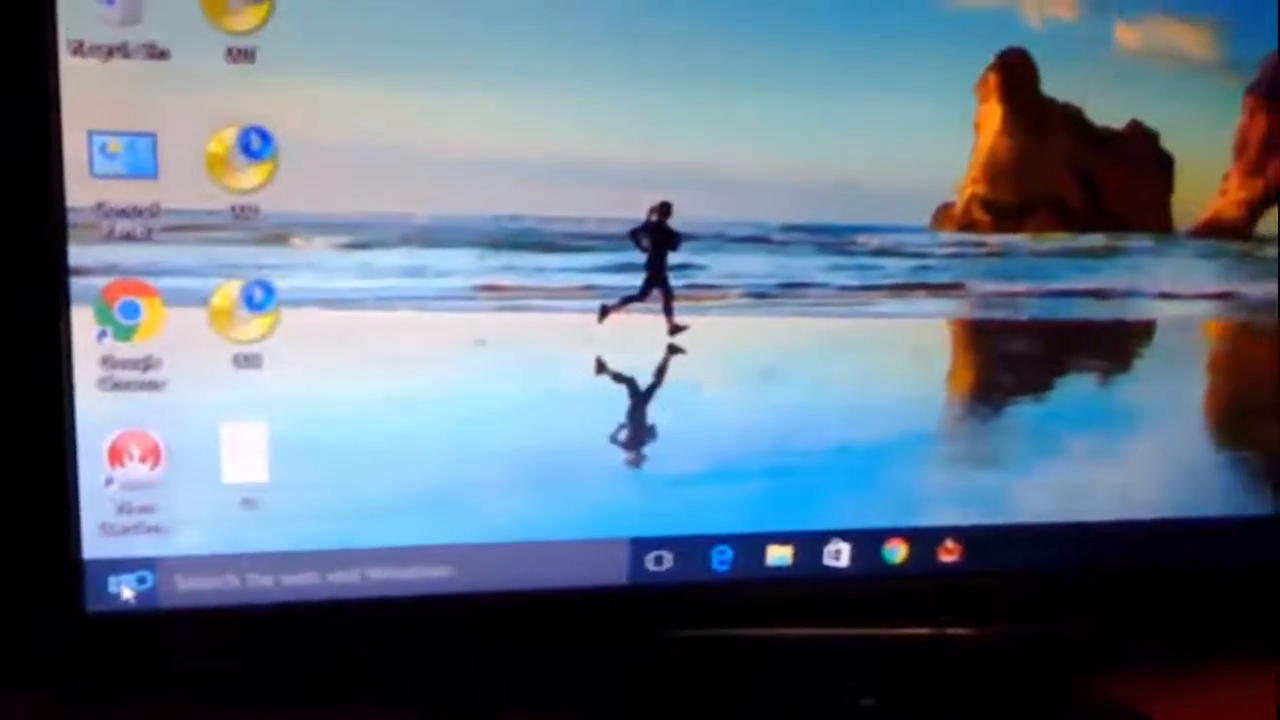
# Step: Open the Start menu on the freshly reset desktop to show apps and tiles
pyautogui.click(120, 584)
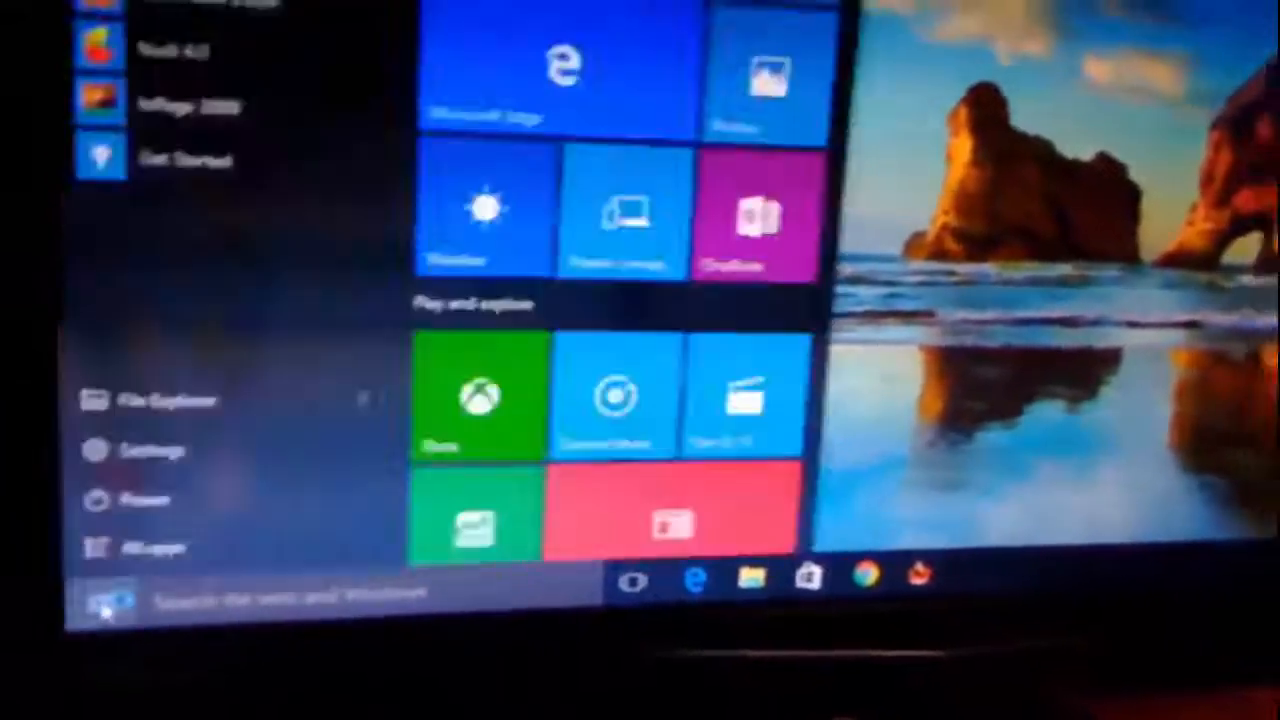